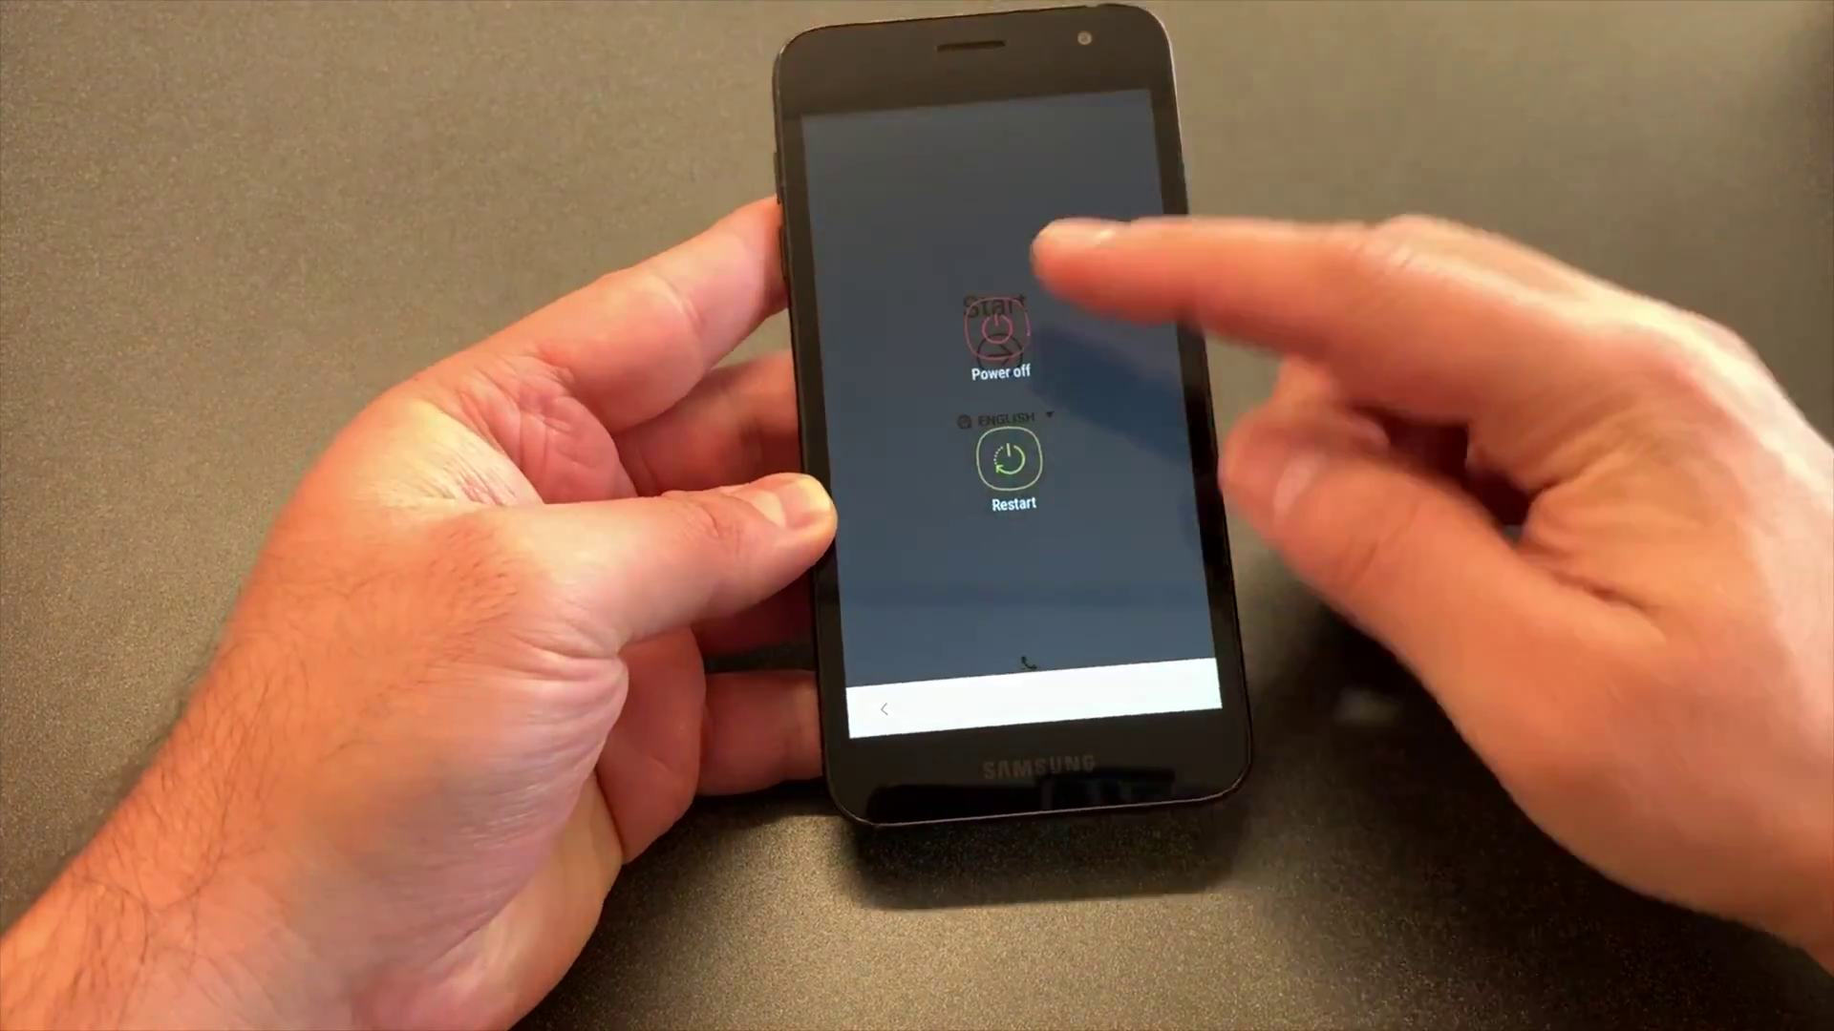
Step: Select Power off once so the phone asks for a second tap to confirm
{"action": "left_click", "coordinate": [998, 335]}
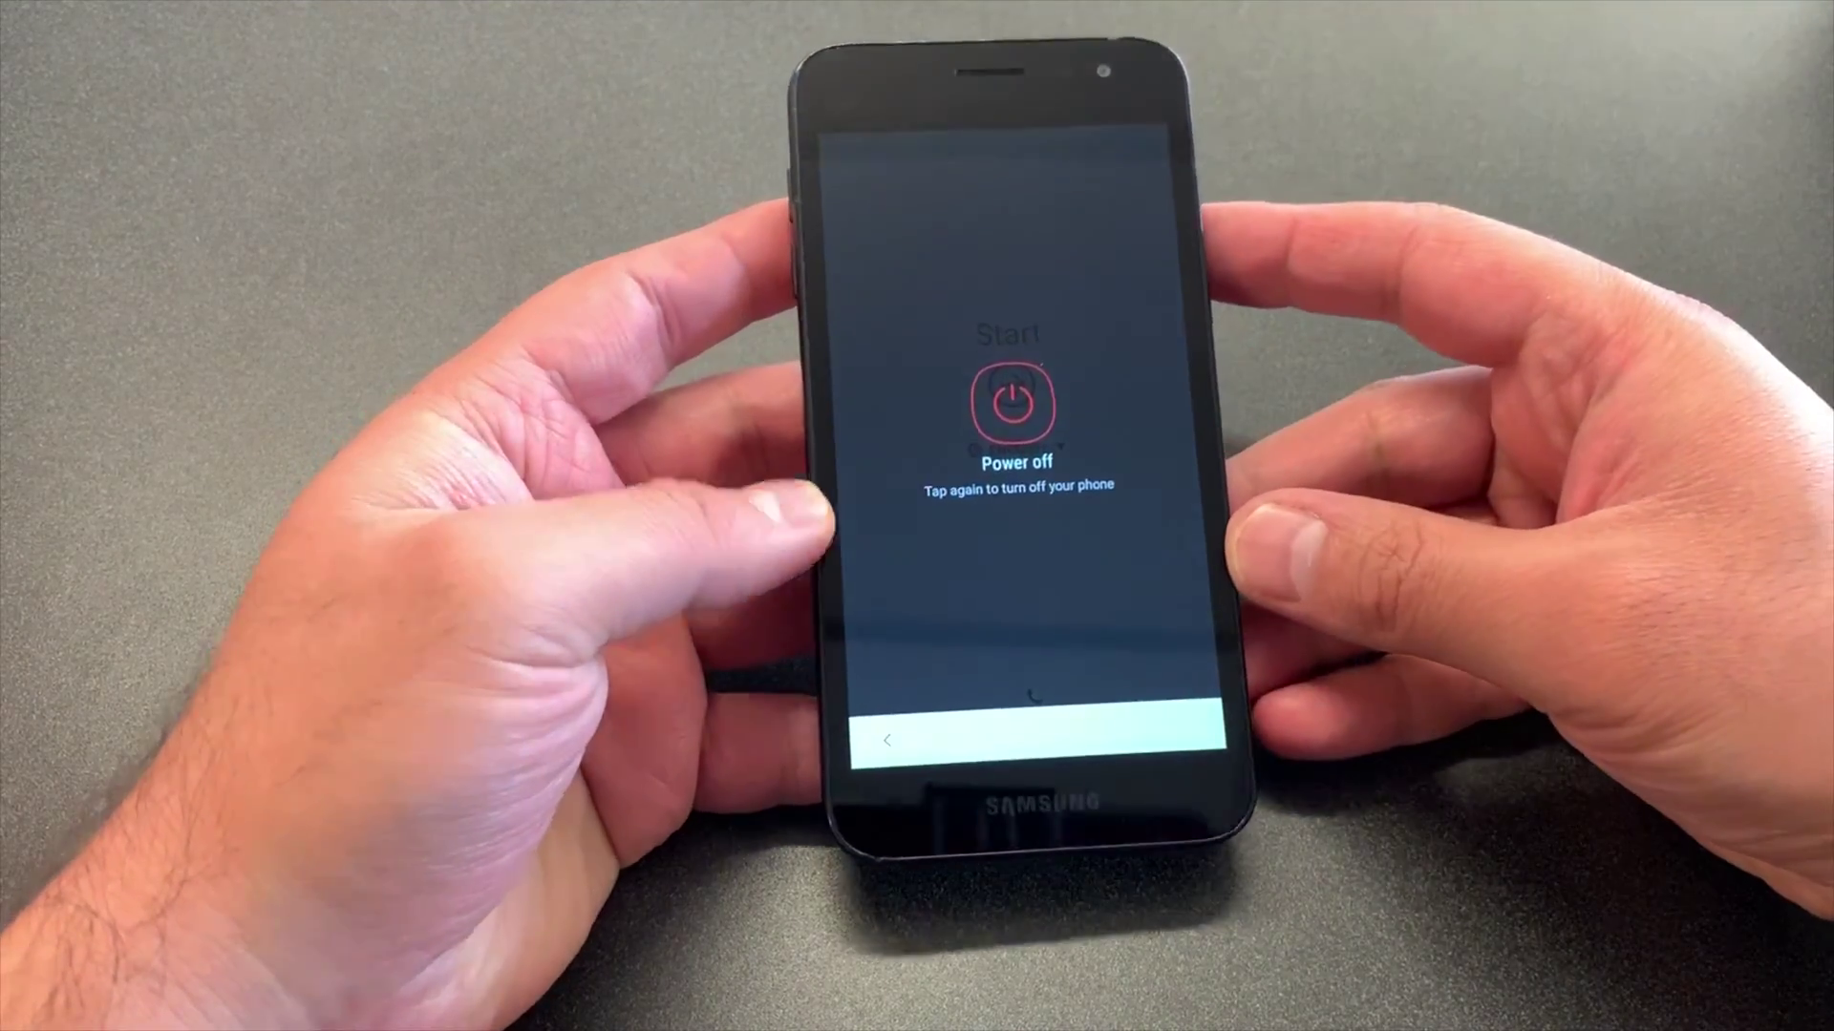